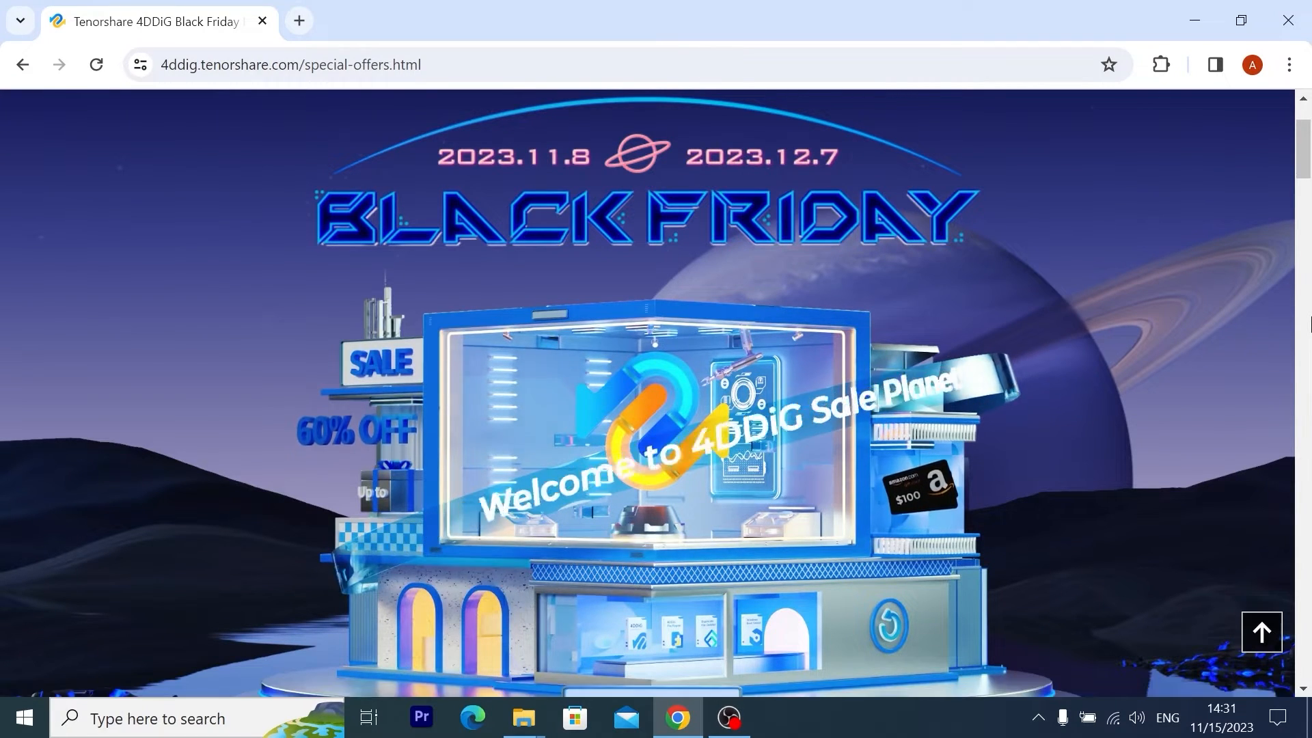
Scroll the Tenorshare Black Friday offers page and jump to the Win $100 lucky draw.
scroll(down, 3)
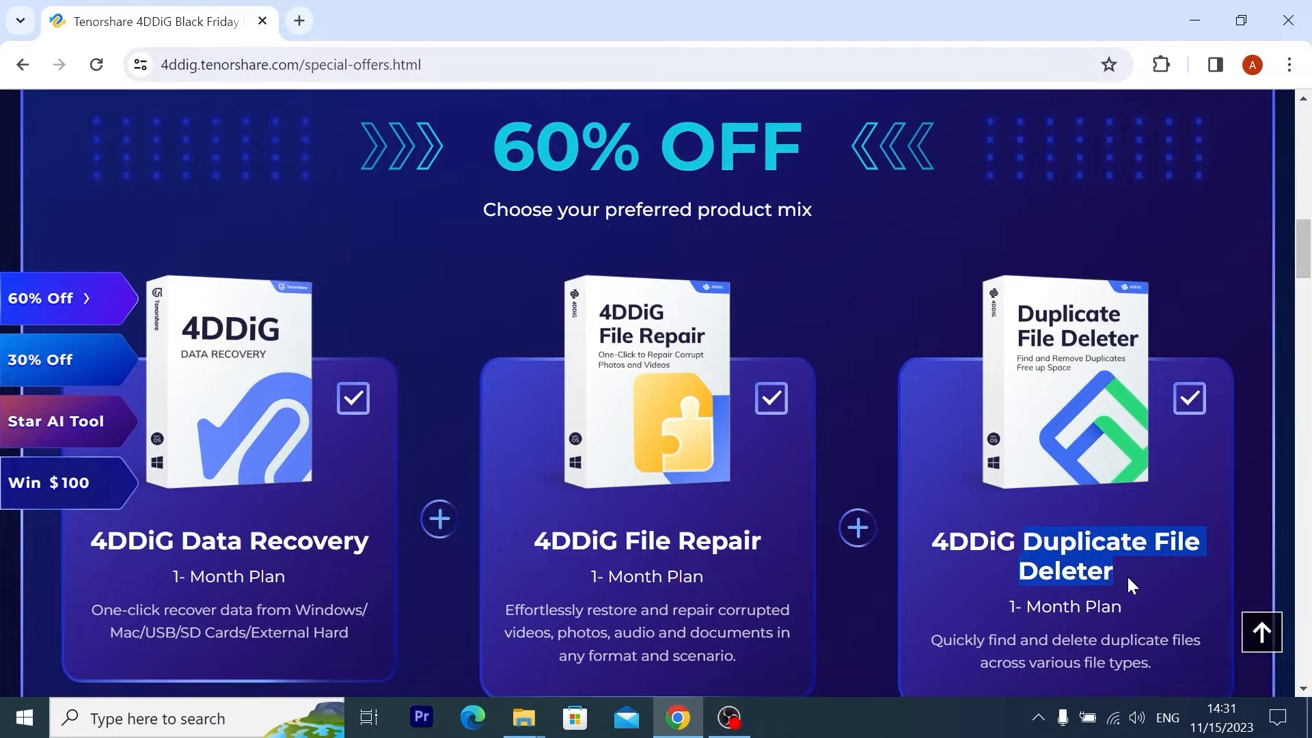
scroll(down, 3)
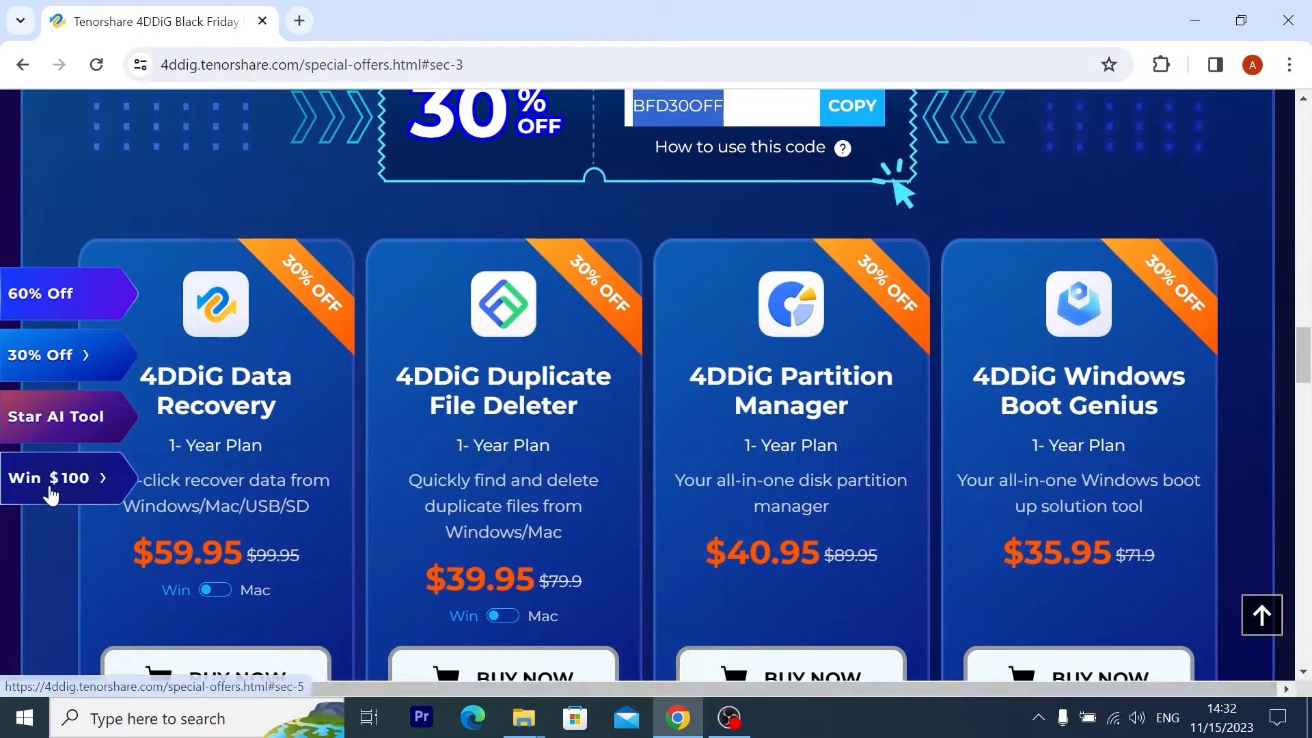
click(51, 479)
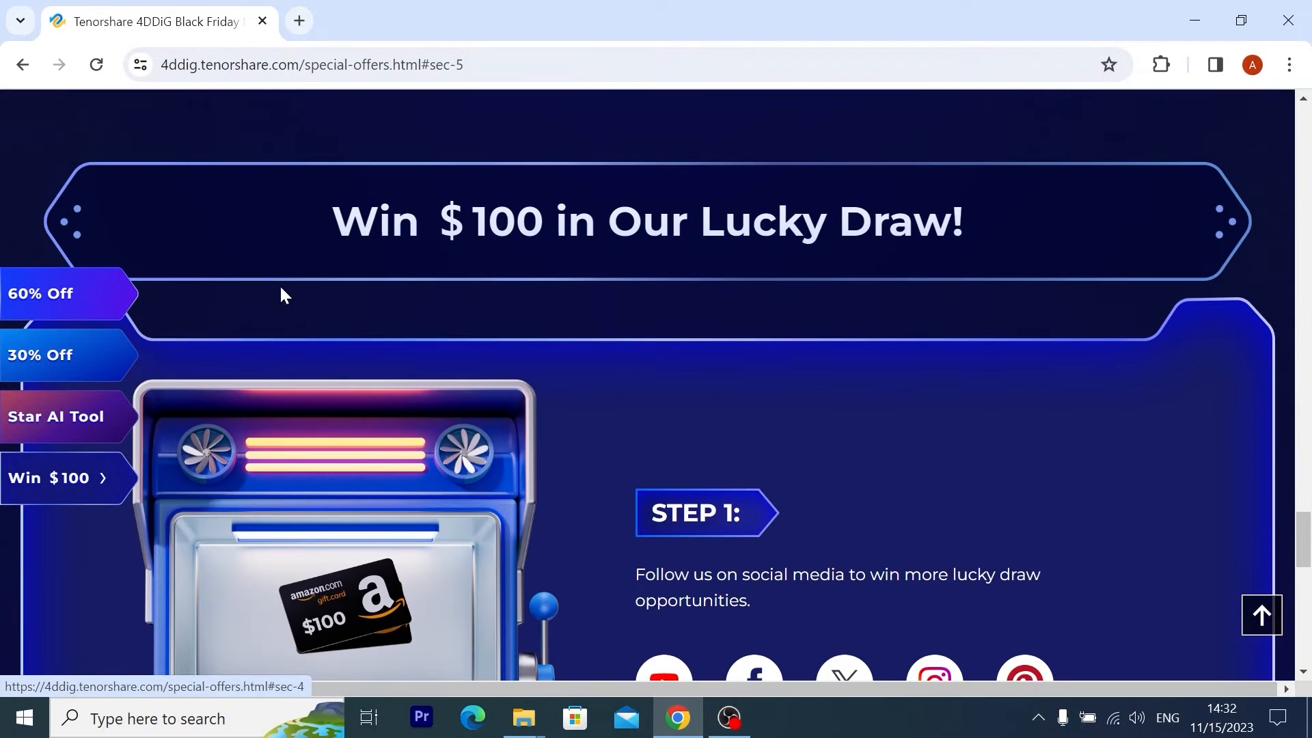
scroll(down, 3)
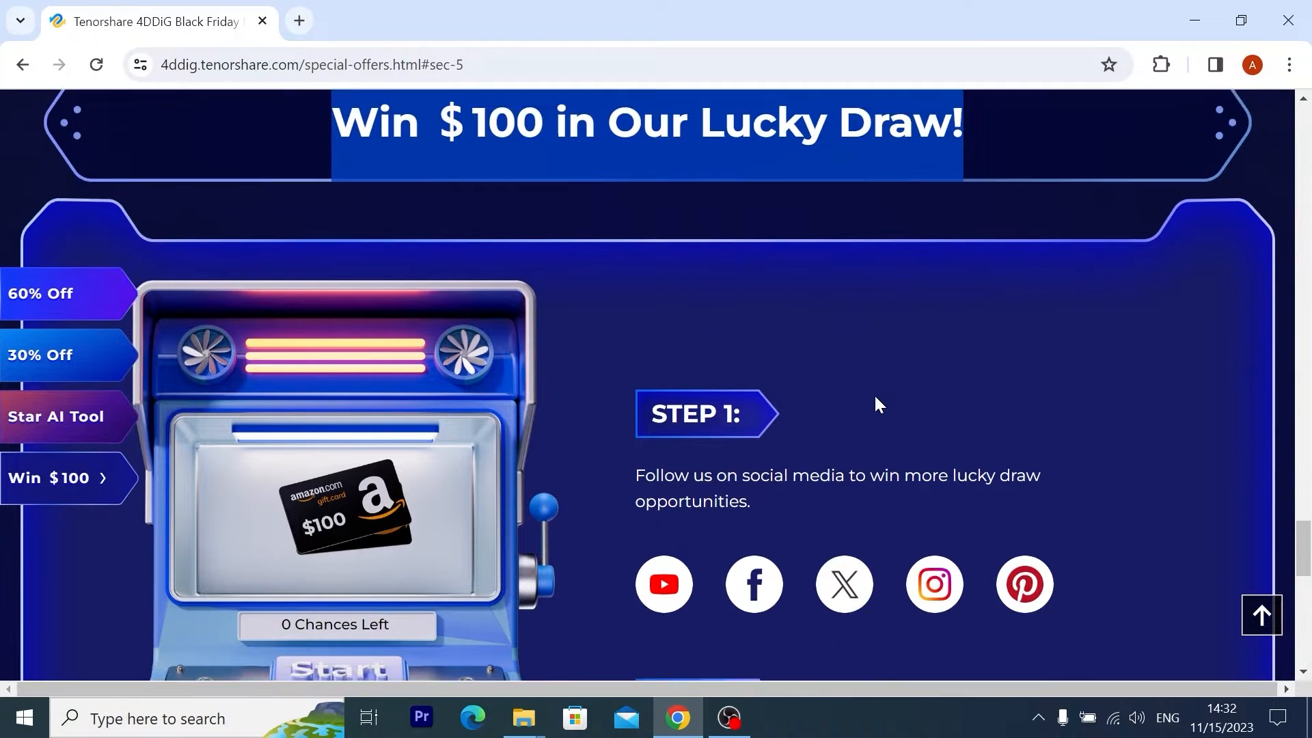
scroll(down, 3)
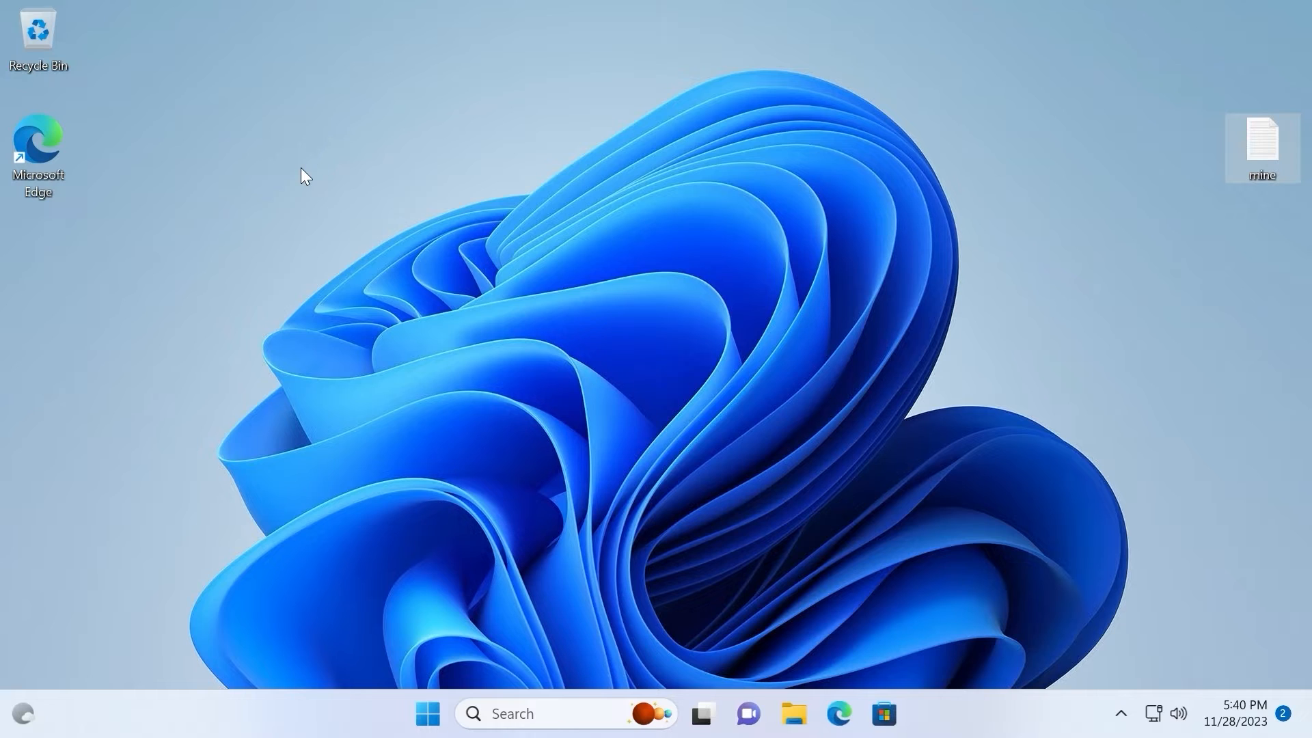
mouse_move(509, 335)
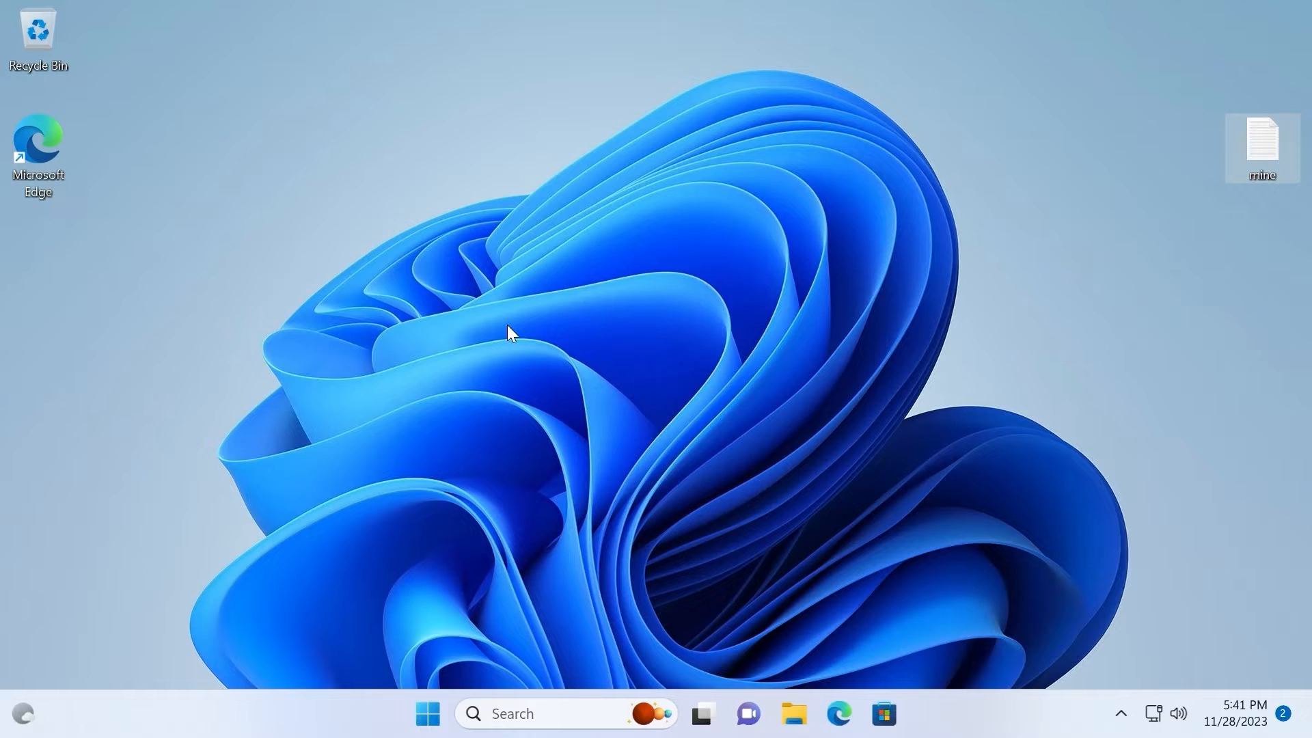
mouse_move(501, 240)
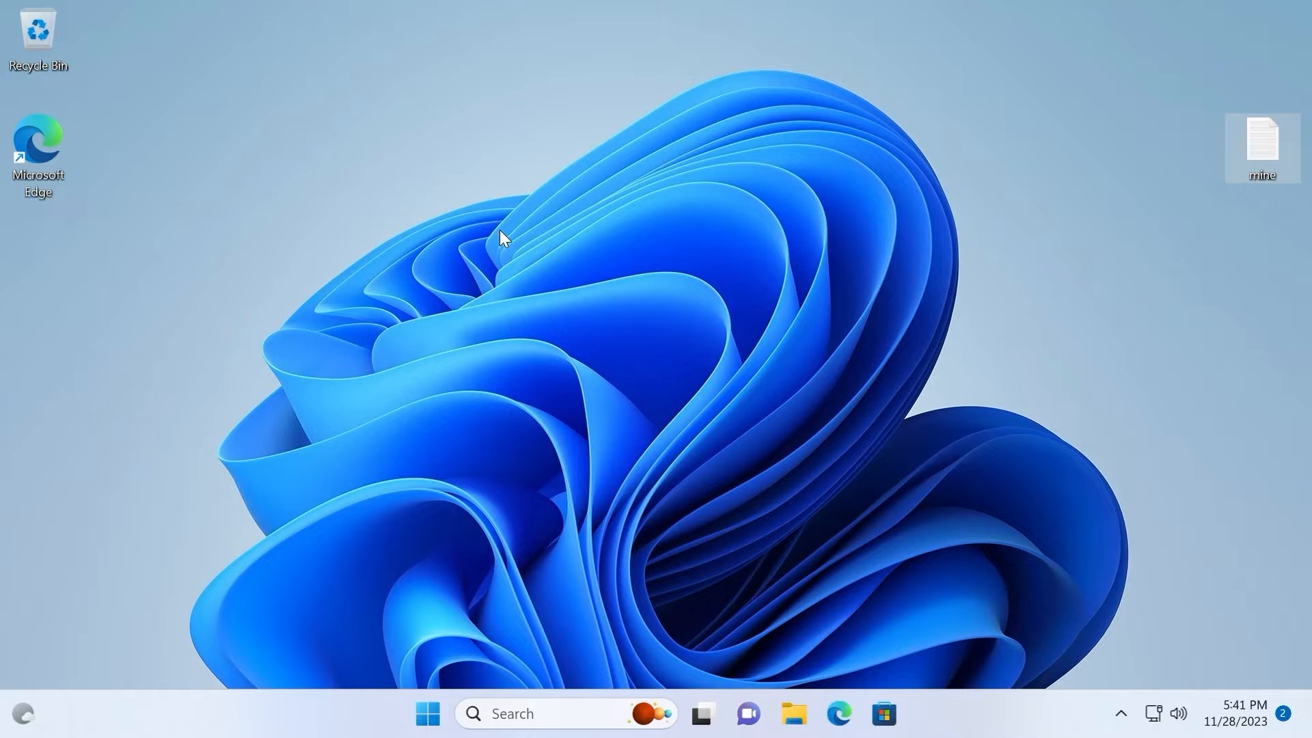
mouse_move(581, 249)
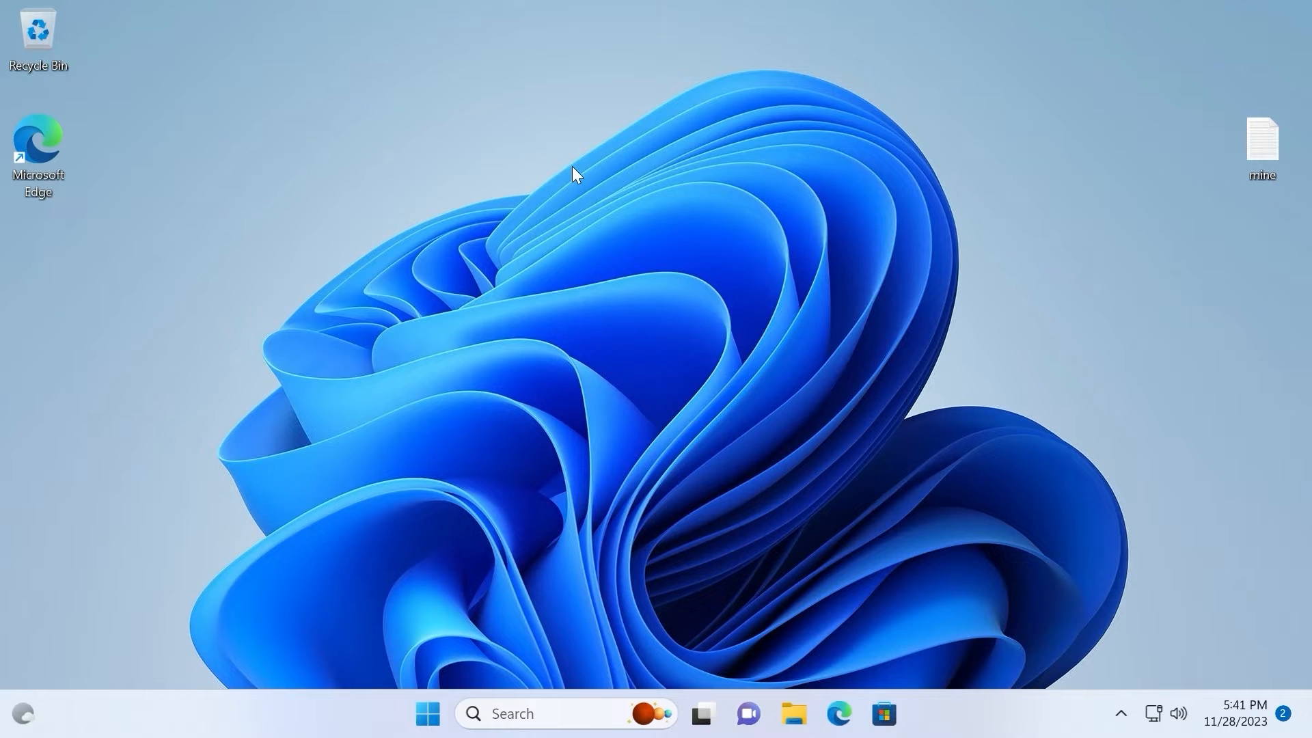
mouse_move(606, 401)
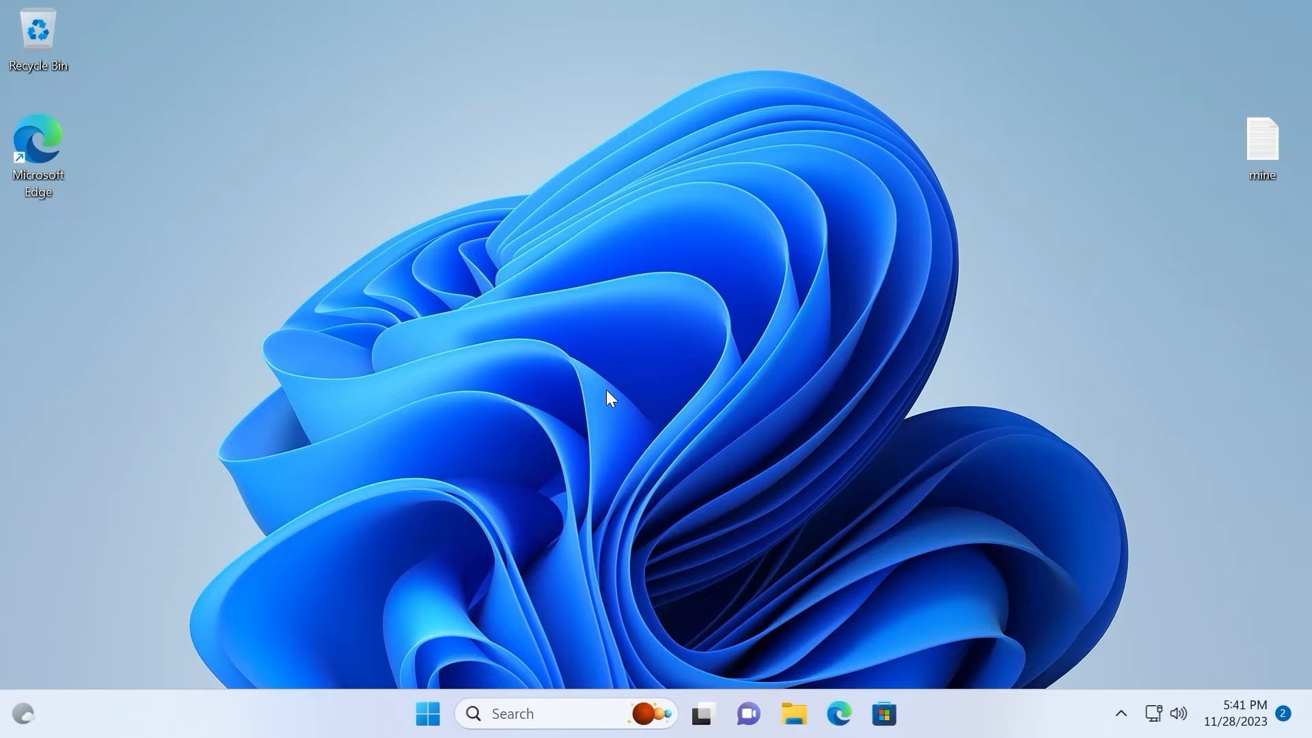
mouse_move(640, 366)
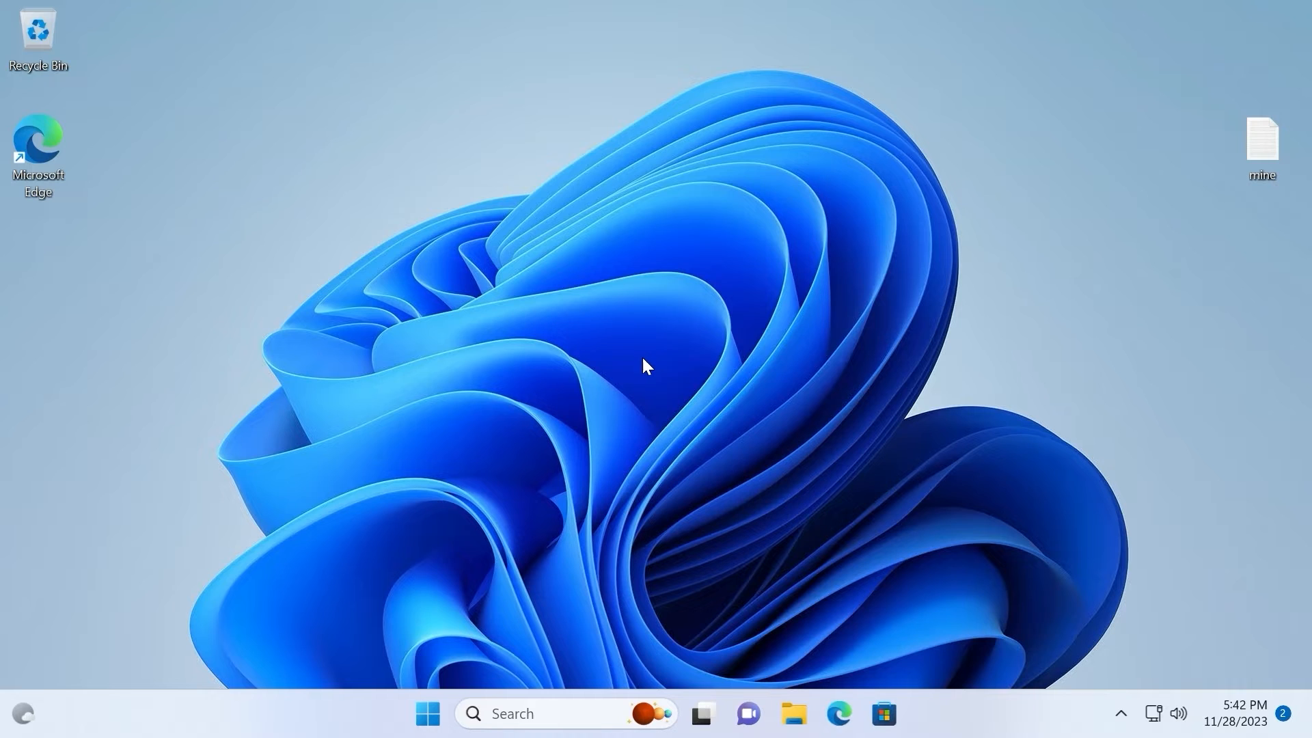
mouse_move(510, 344)
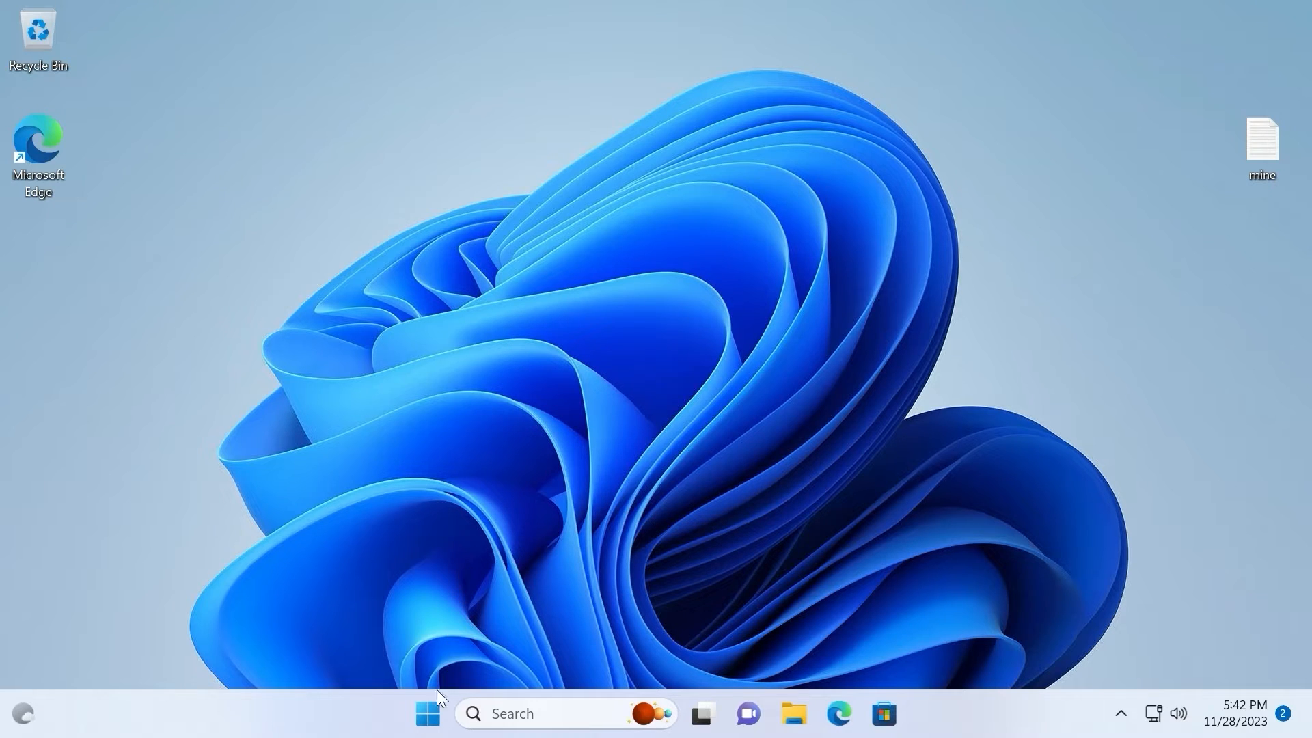
mouse_move(425, 730)
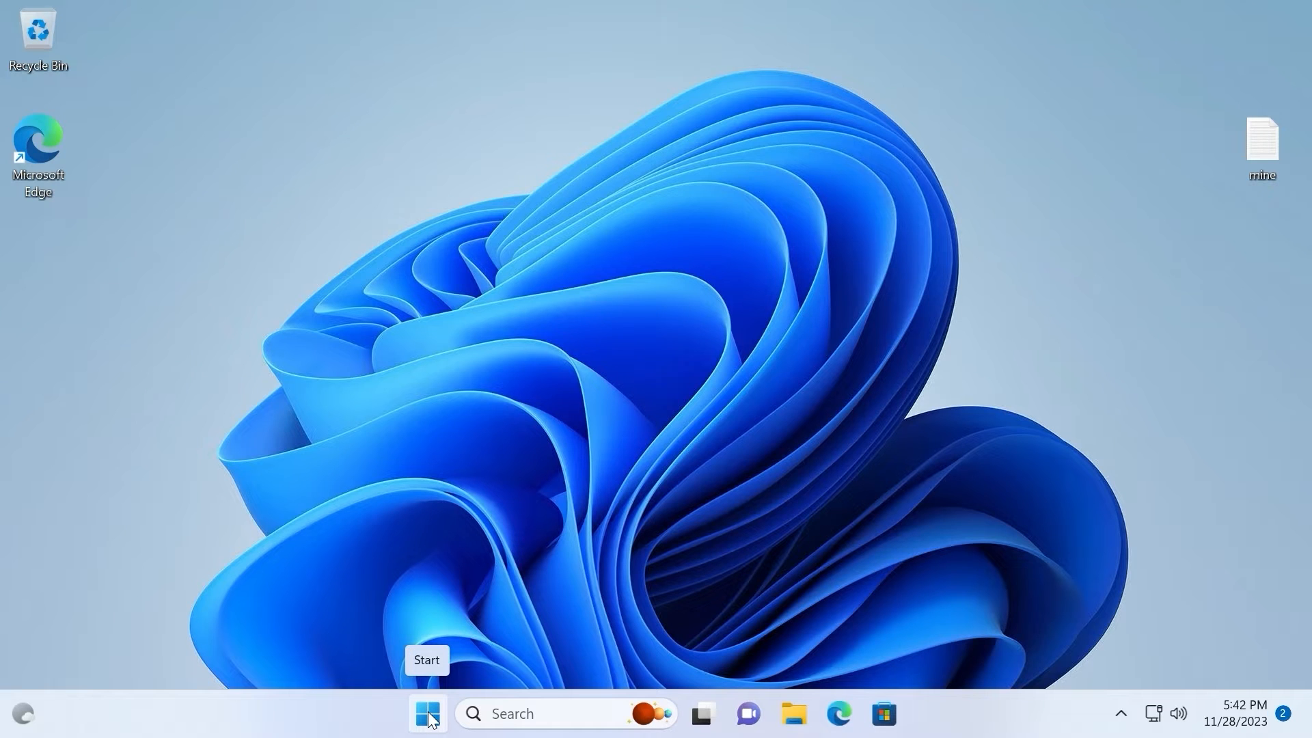
Open System settings from the Start context menu and scroll to About.
right_click(427, 714)
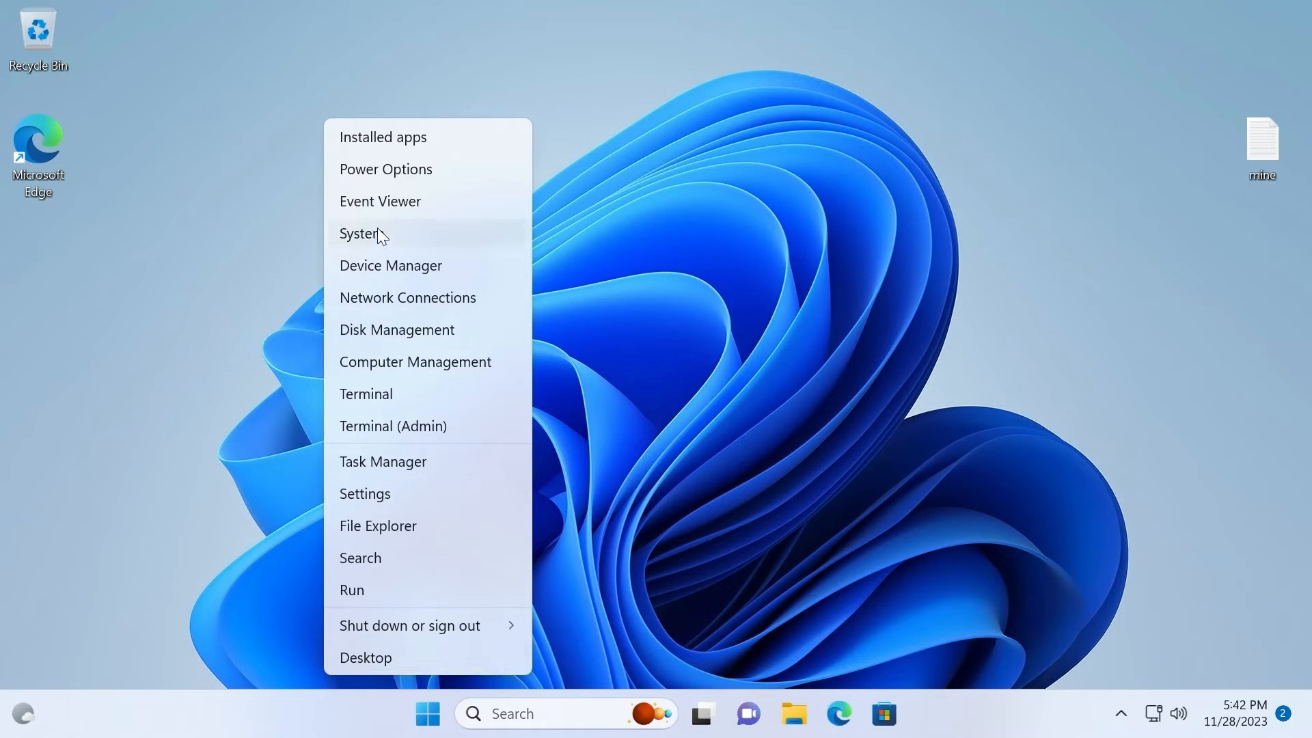
click(358, 233)
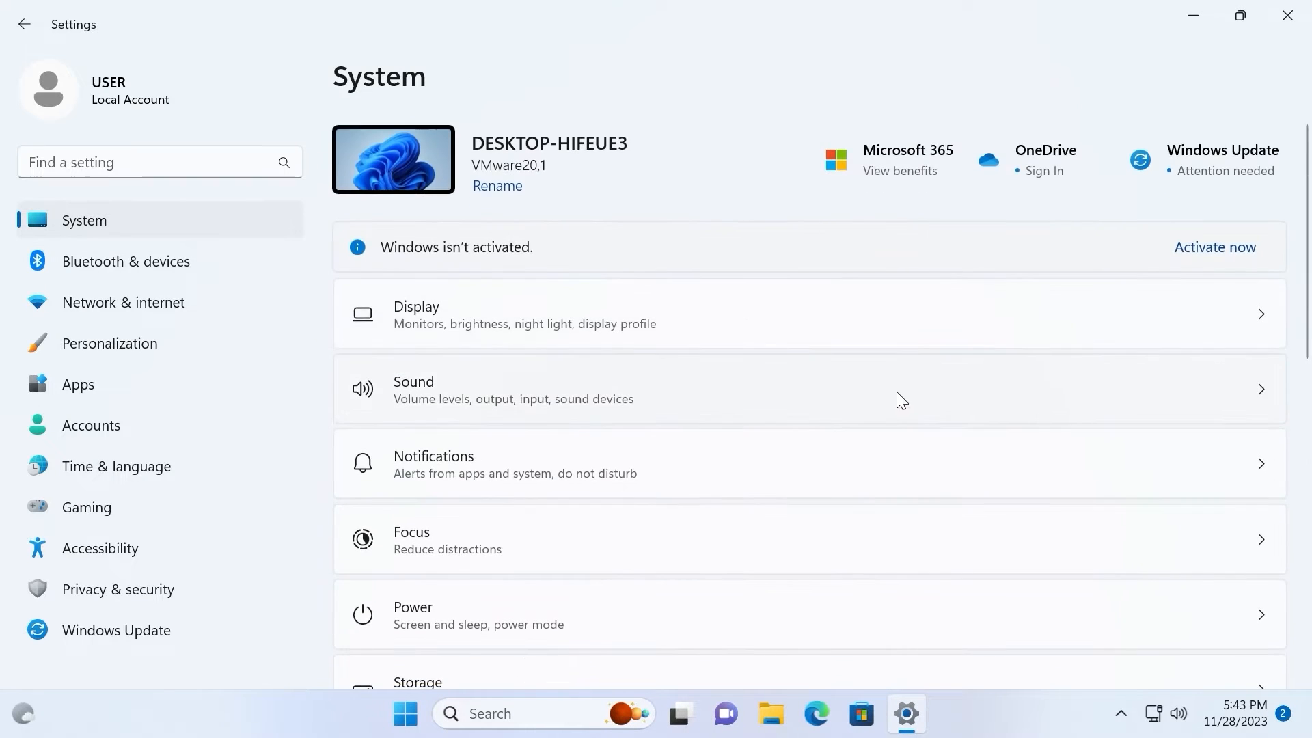
scroll(down, 3)
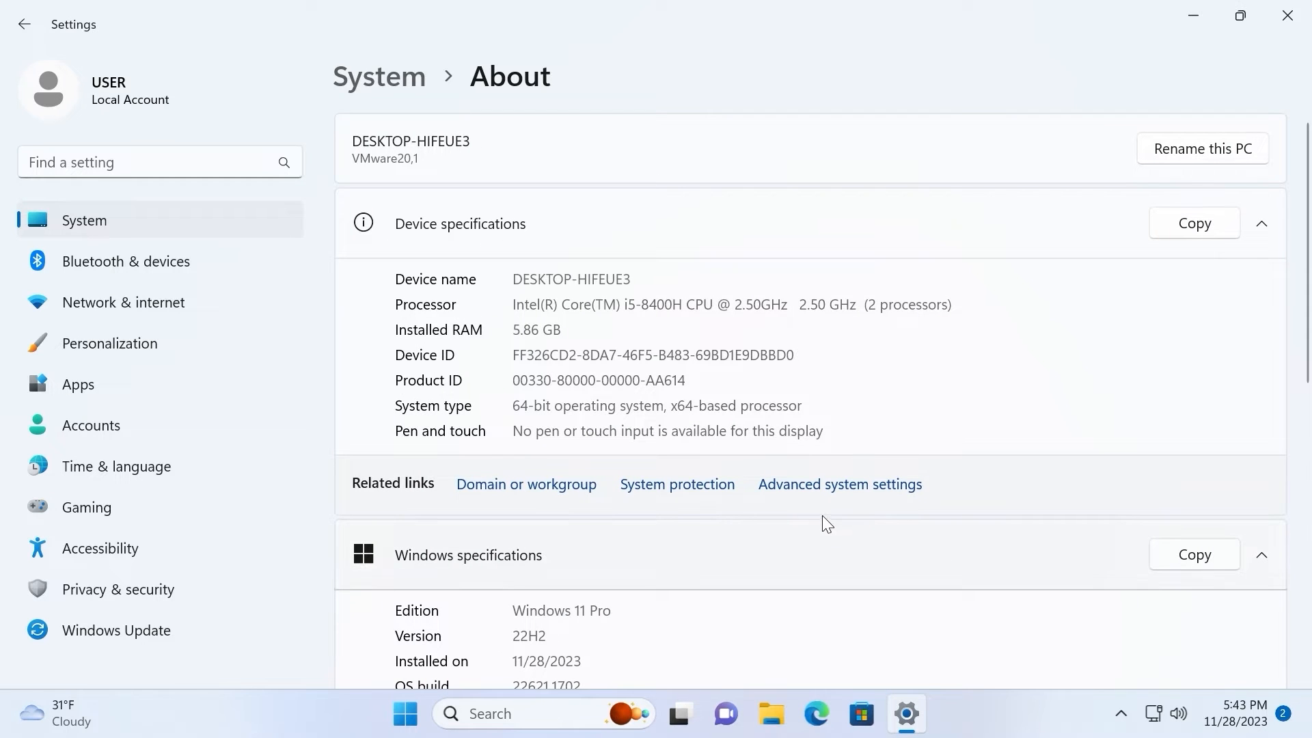
mouse_move(850, 492)
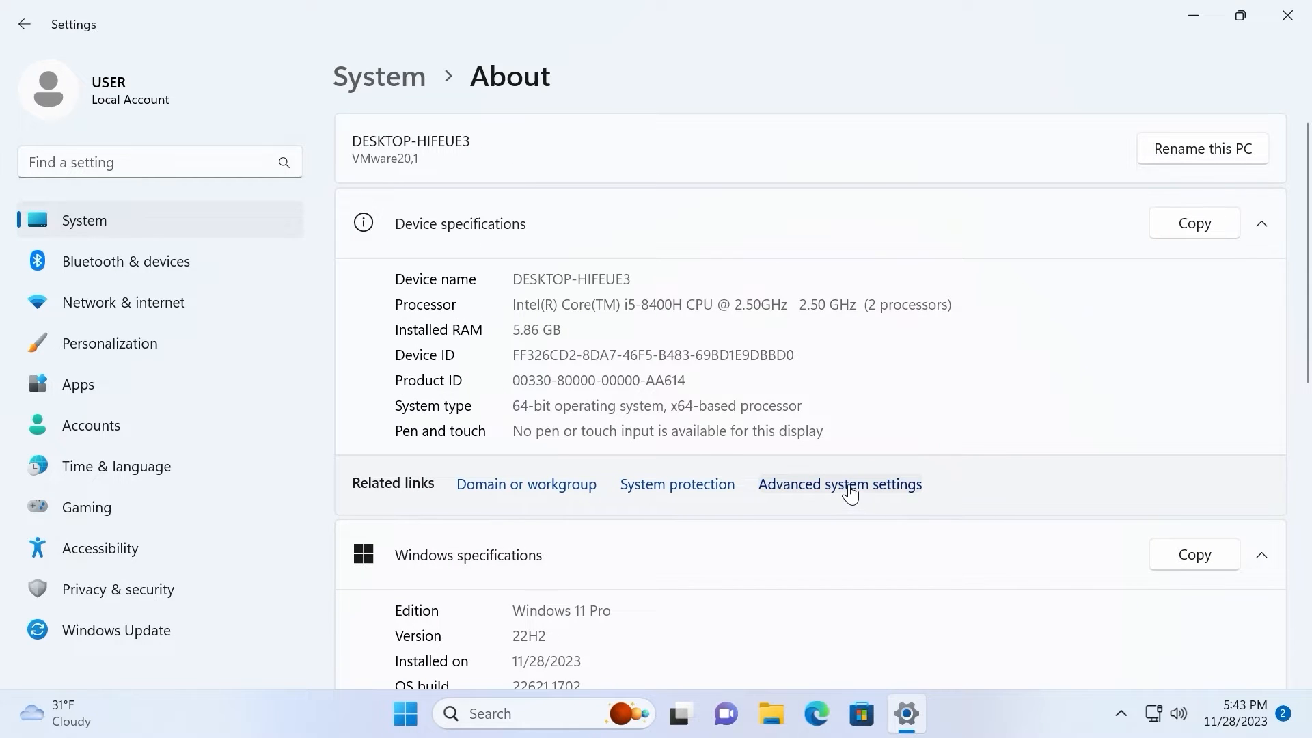
Set Device Installation Settings to 'No (your device might not work as expected)' and save.
click(840, 485)
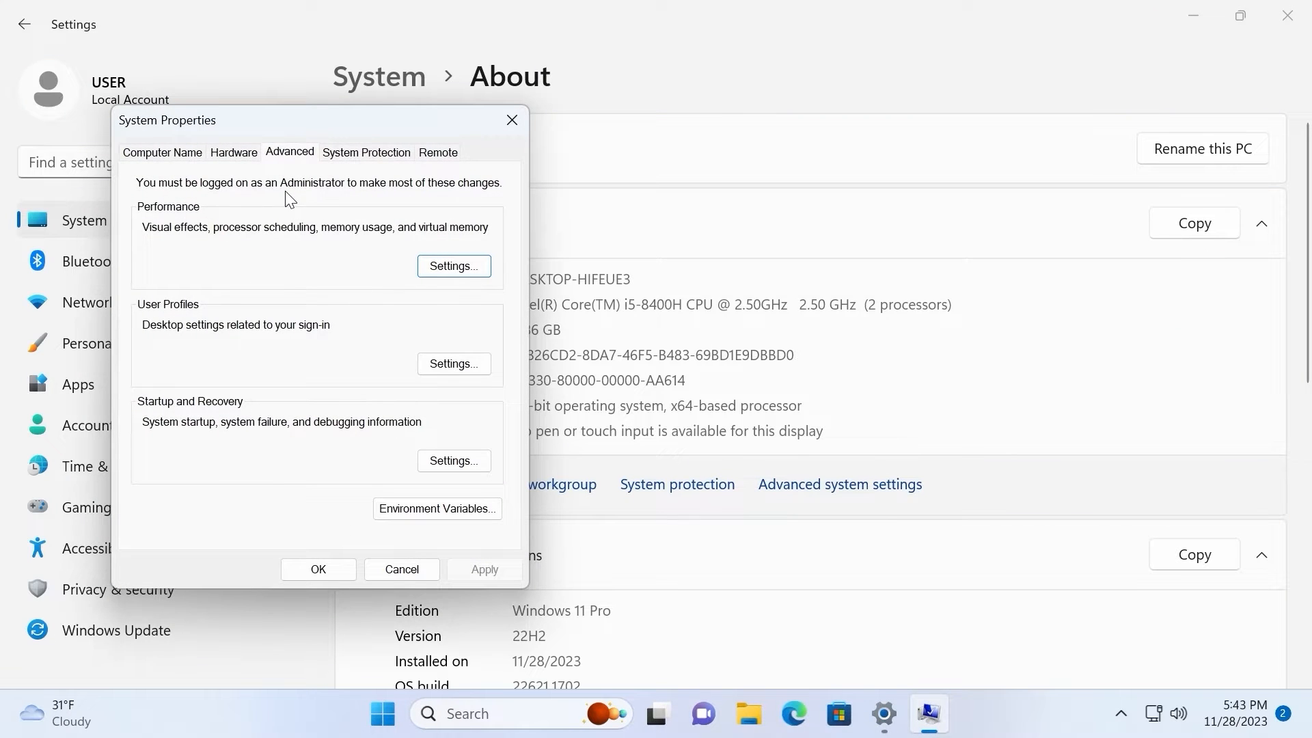
click(233, 152)
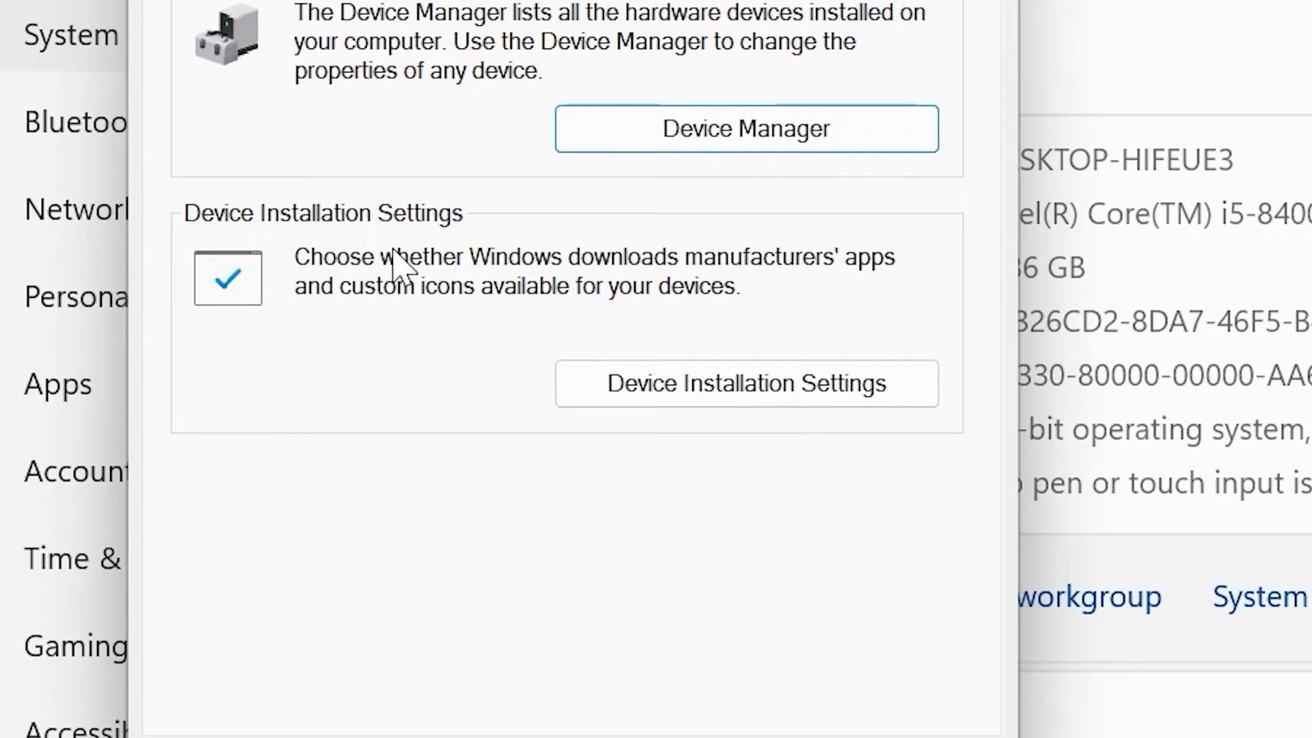
mouse_move(591, 322)
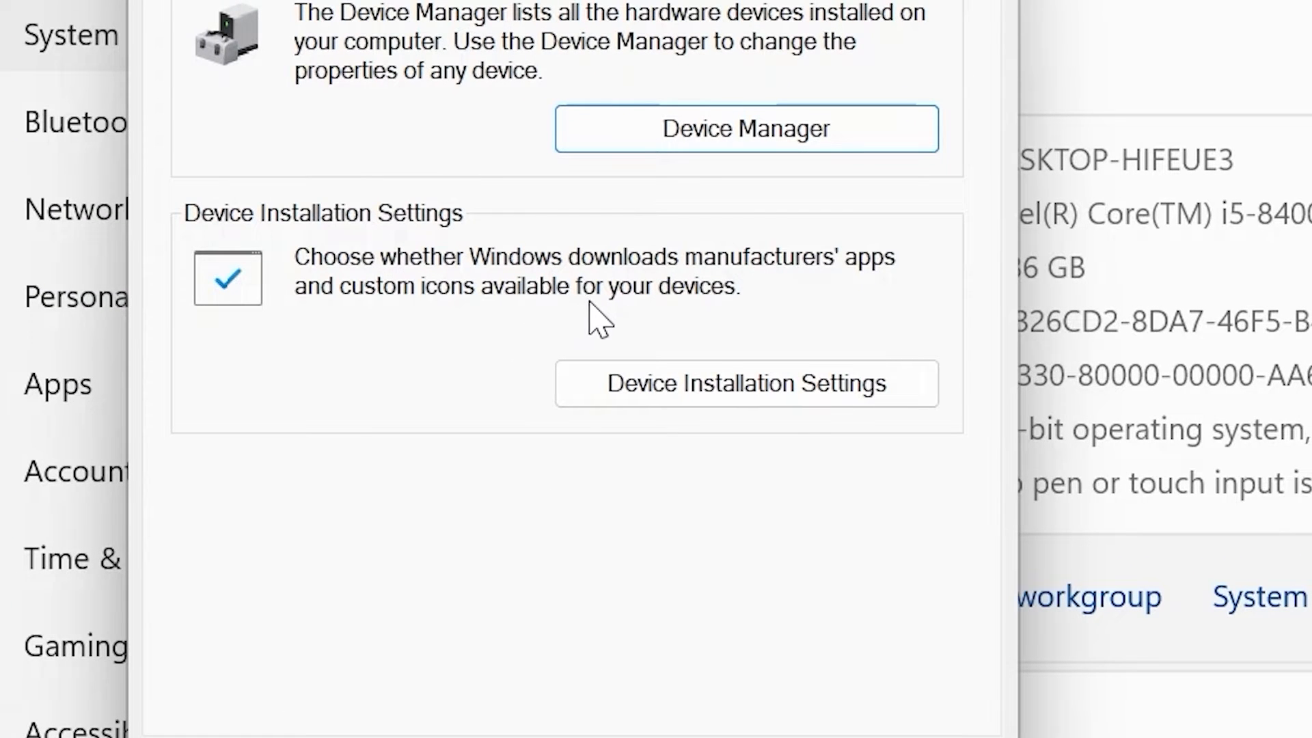
mouse_move(808, 323)
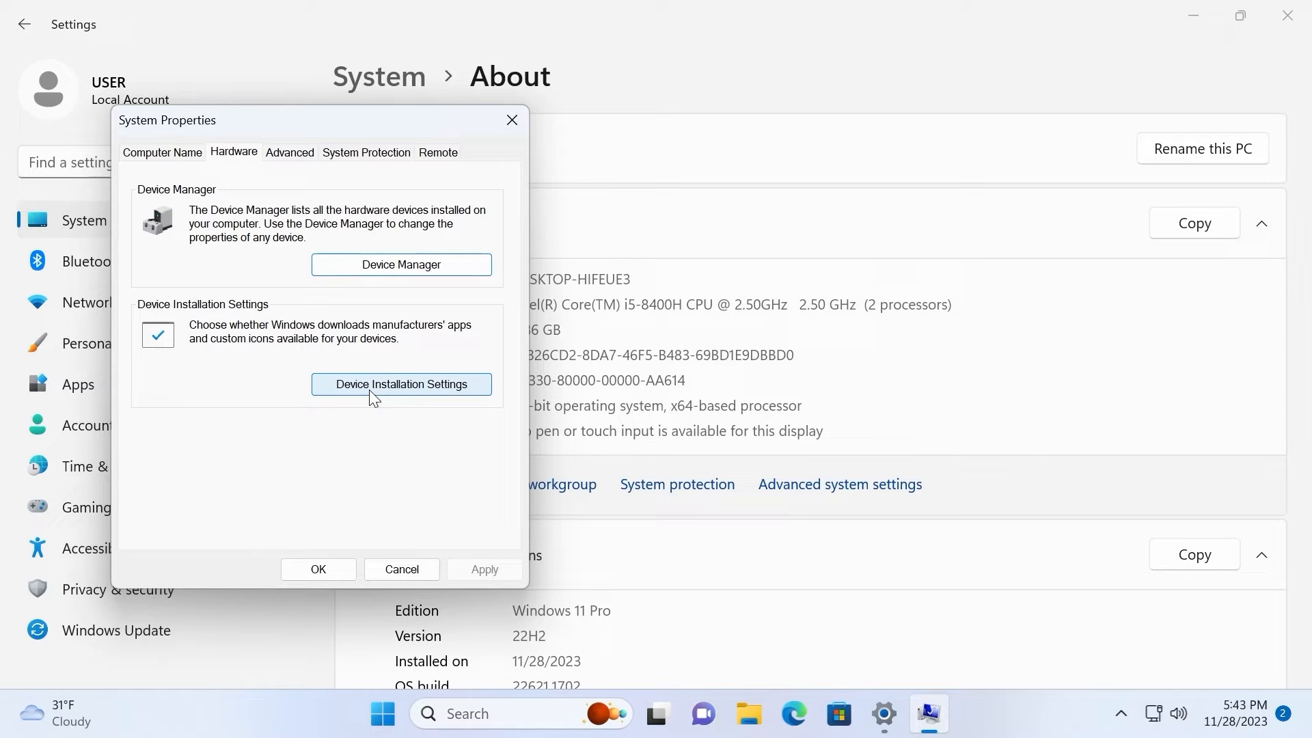
click(401, 384)
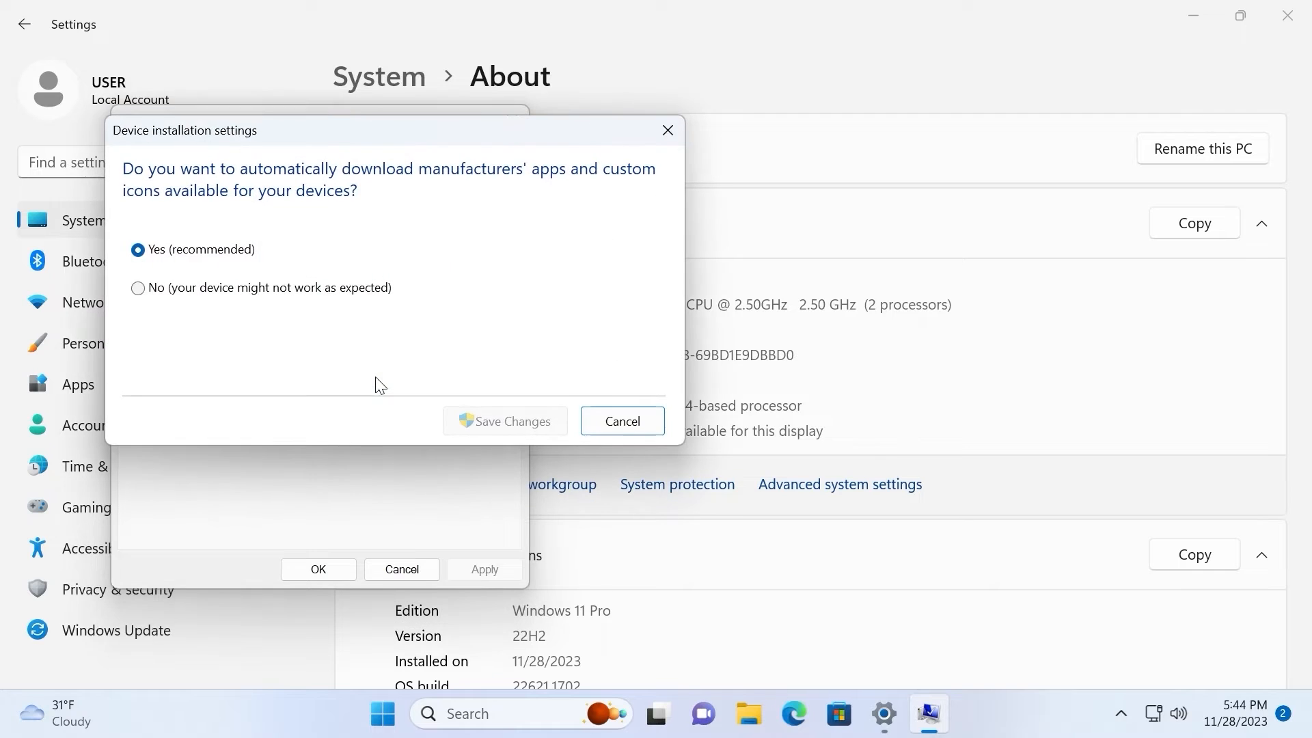
click(137, 289)
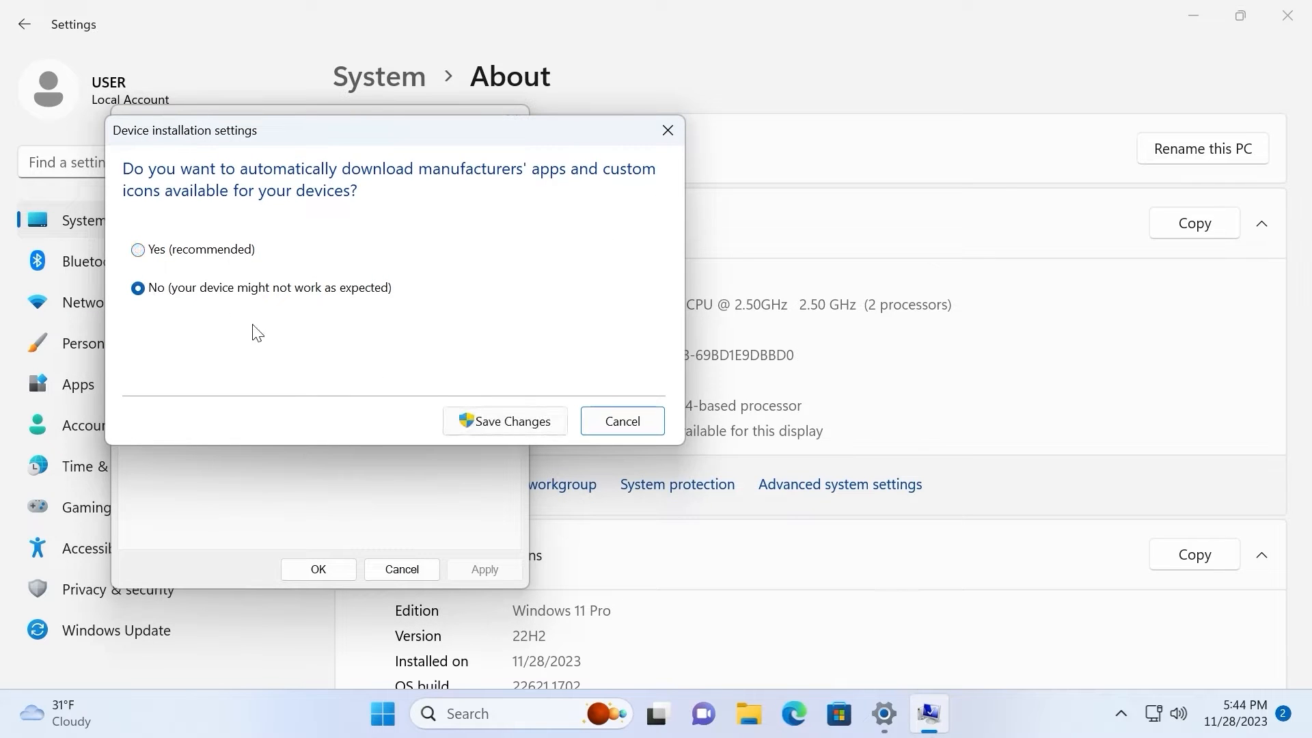
mouse_move(371, 312)
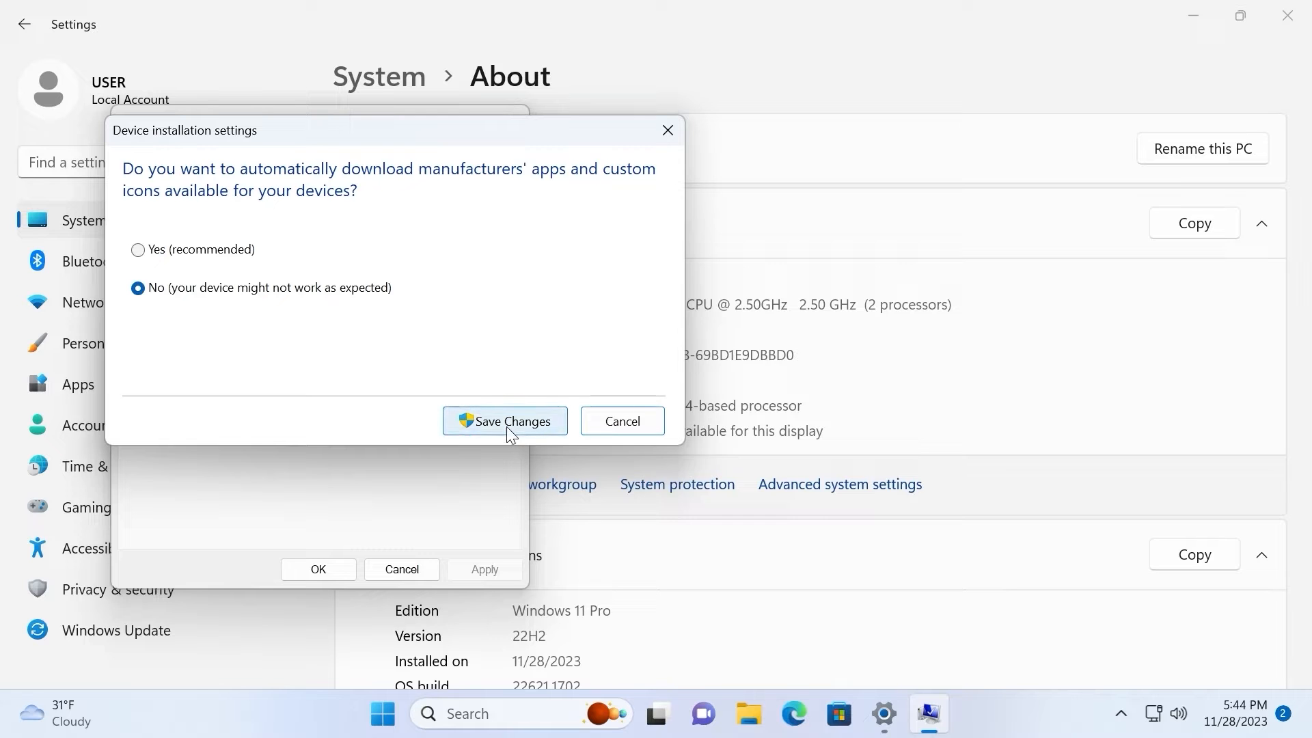
click(505, 421)
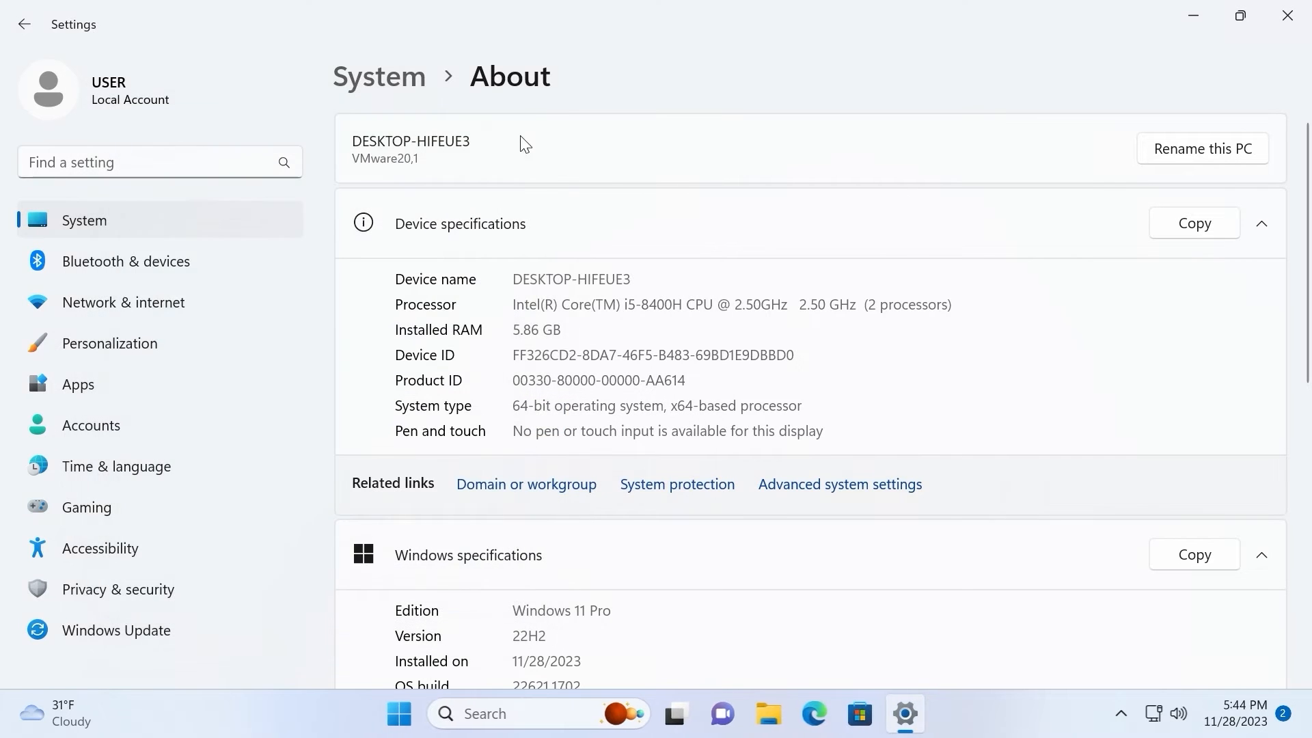
Close Settings and launch Microsoft Edge from its desktop shortcut.
click(1288, 16)
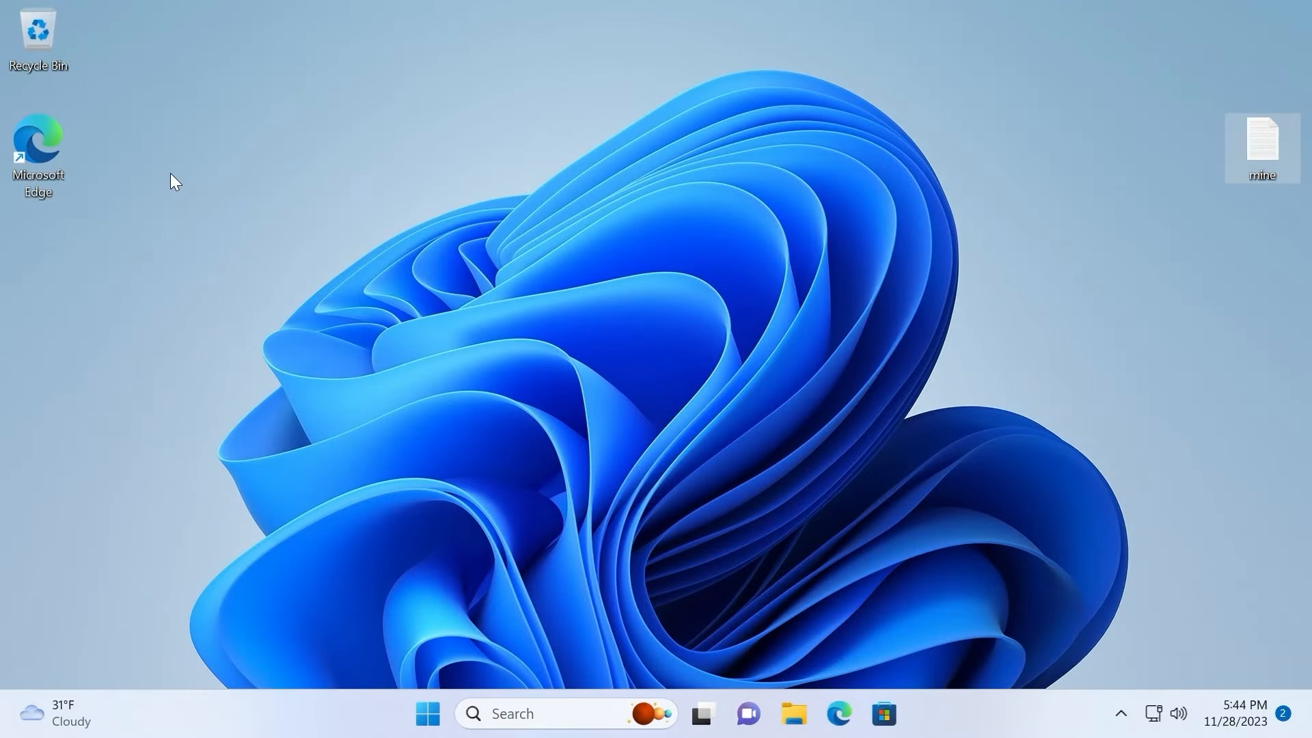
mouse_move(48, 167)
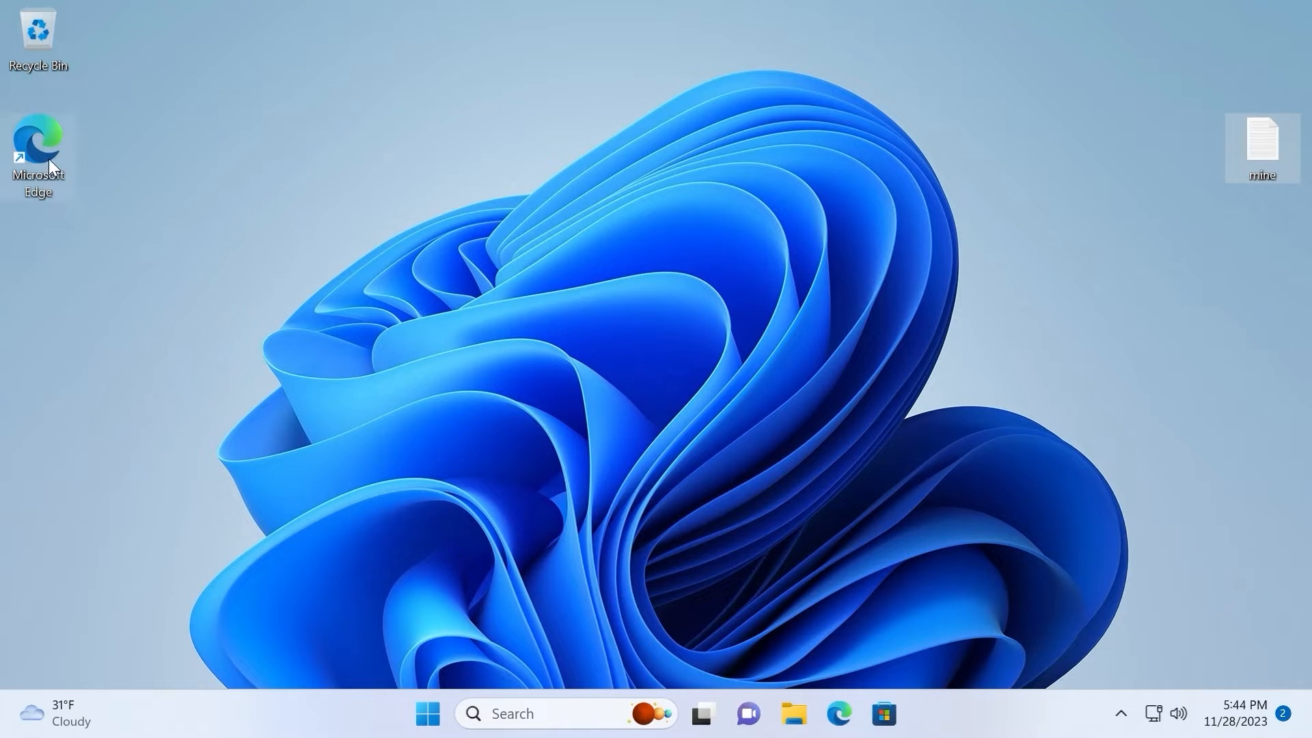
mouse_move(87, 237)
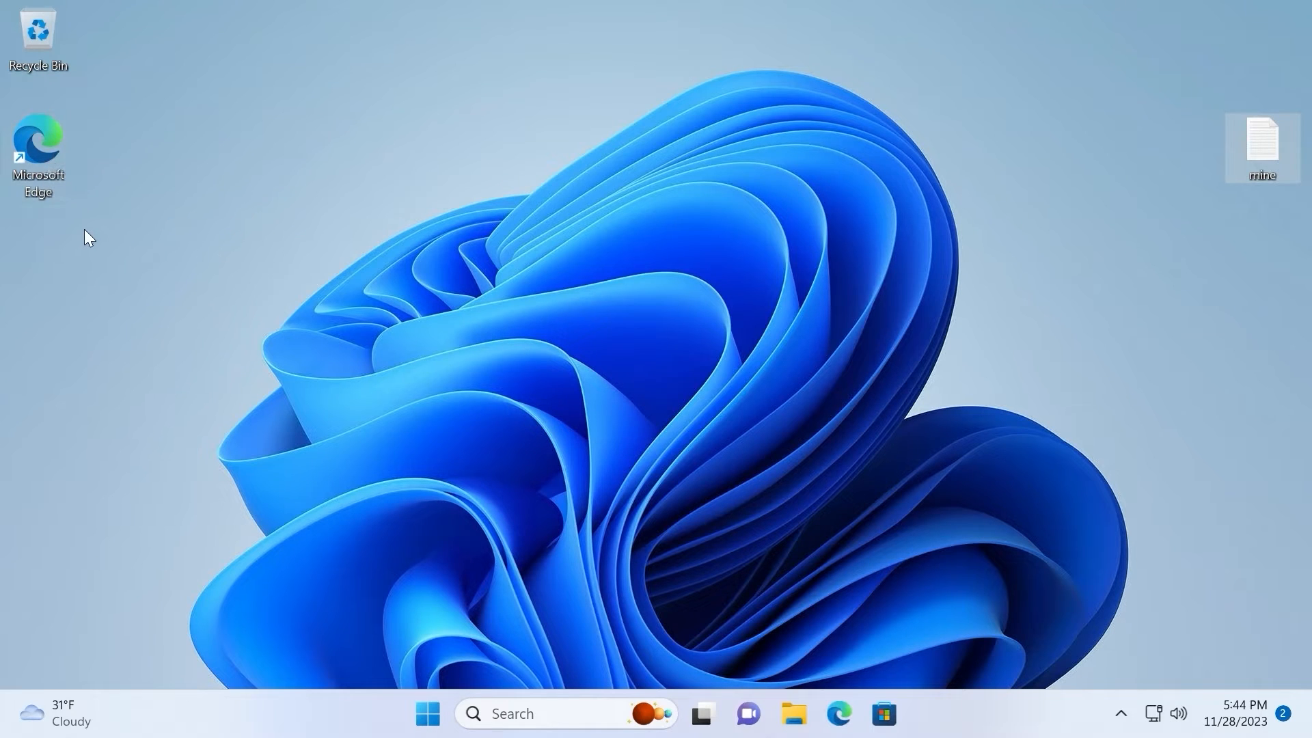
mouse_move(37, 143)
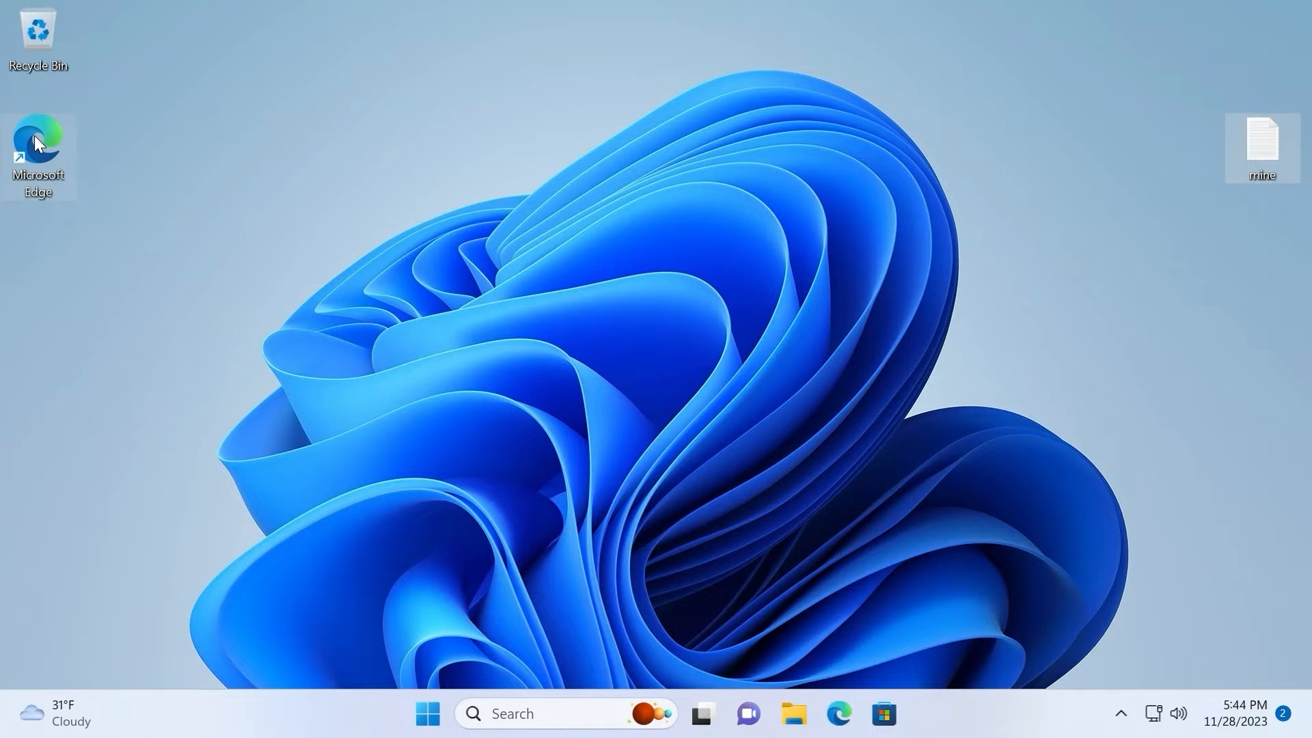
double_click(39, 133)
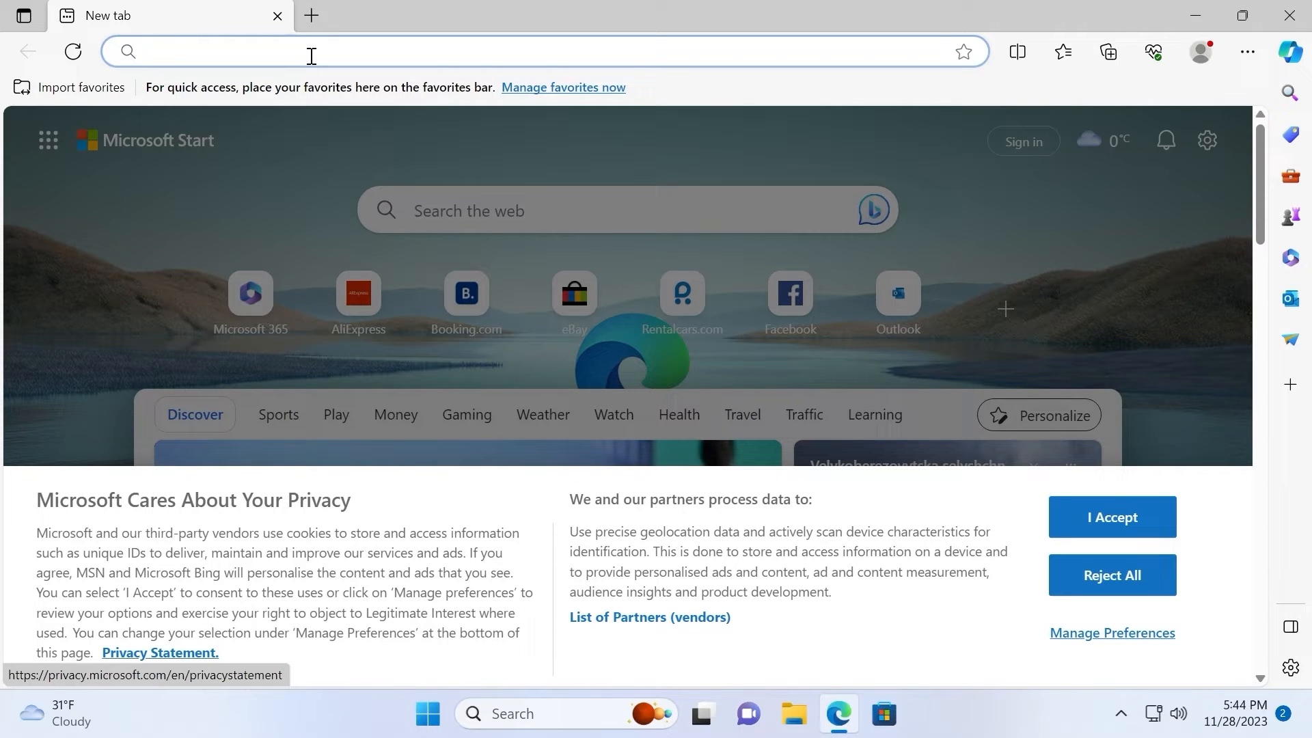
Search the web for 'lenovo drivers l4' from the Edge address bar.
click(311, 53)
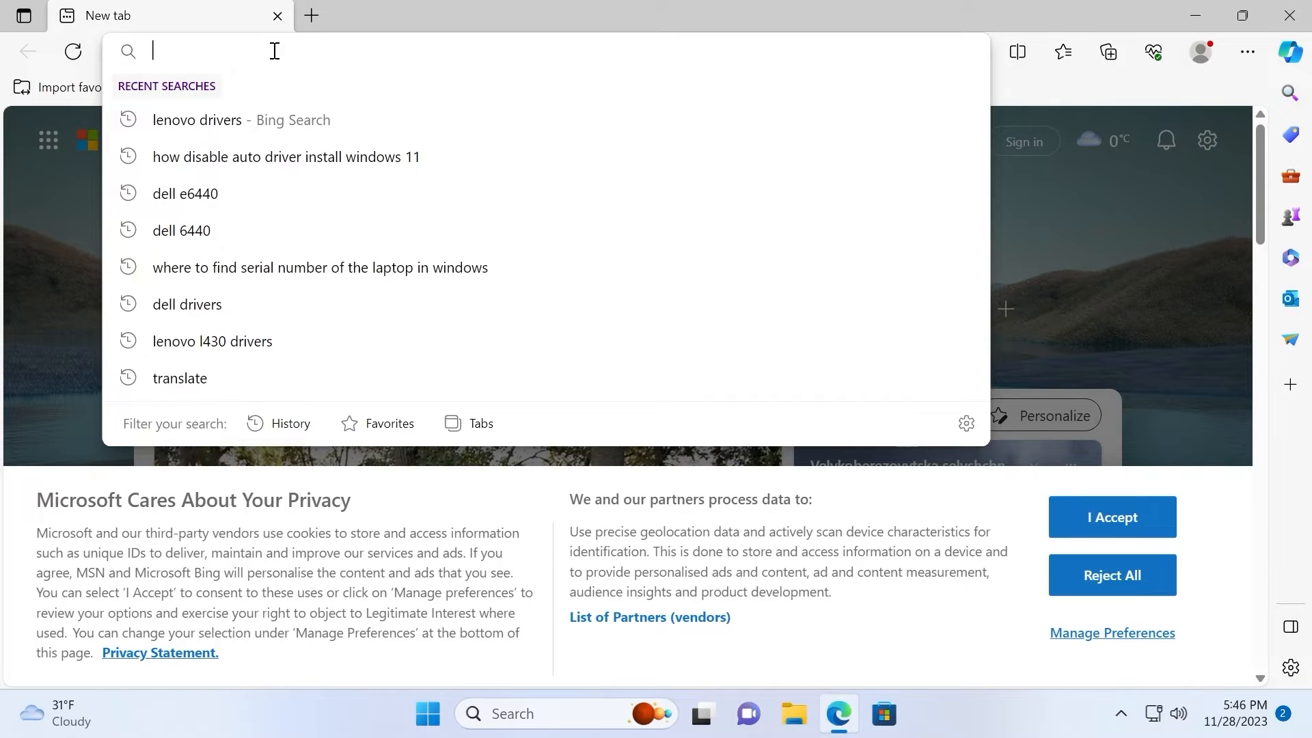
text(lenovo drivers insta)
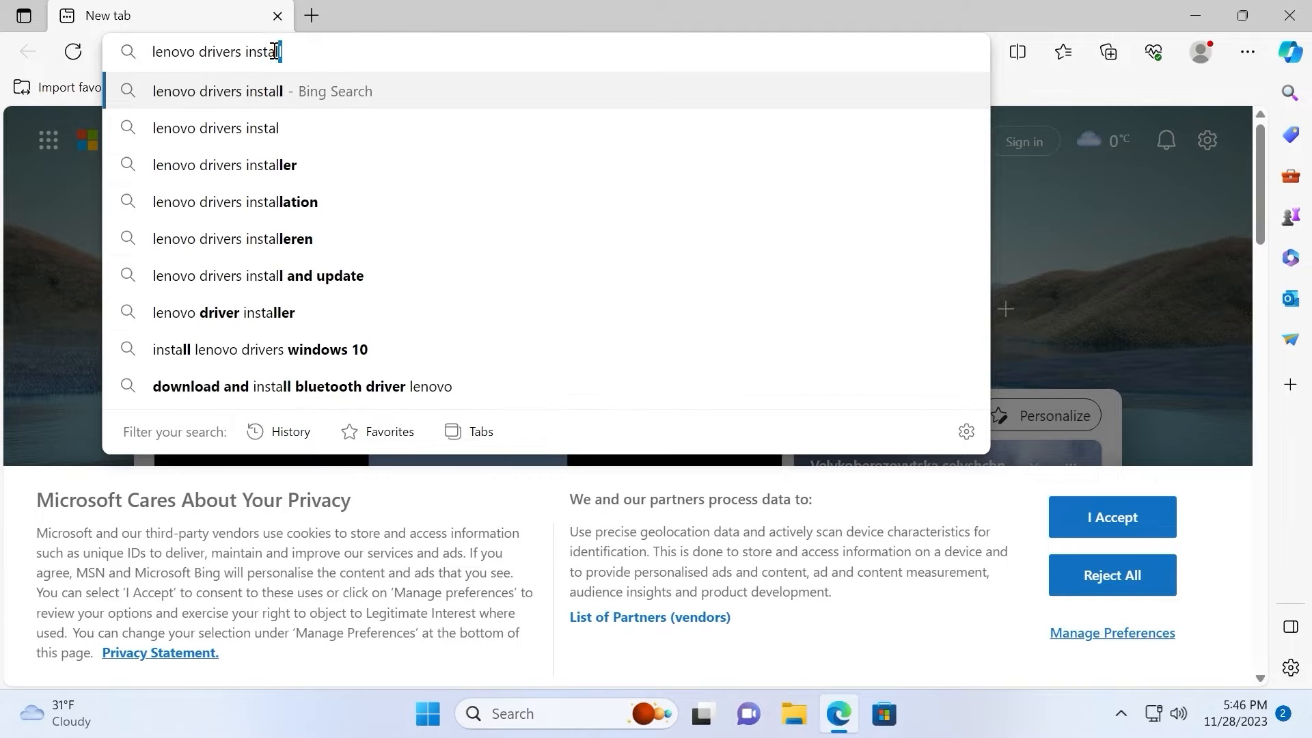
text(l4)
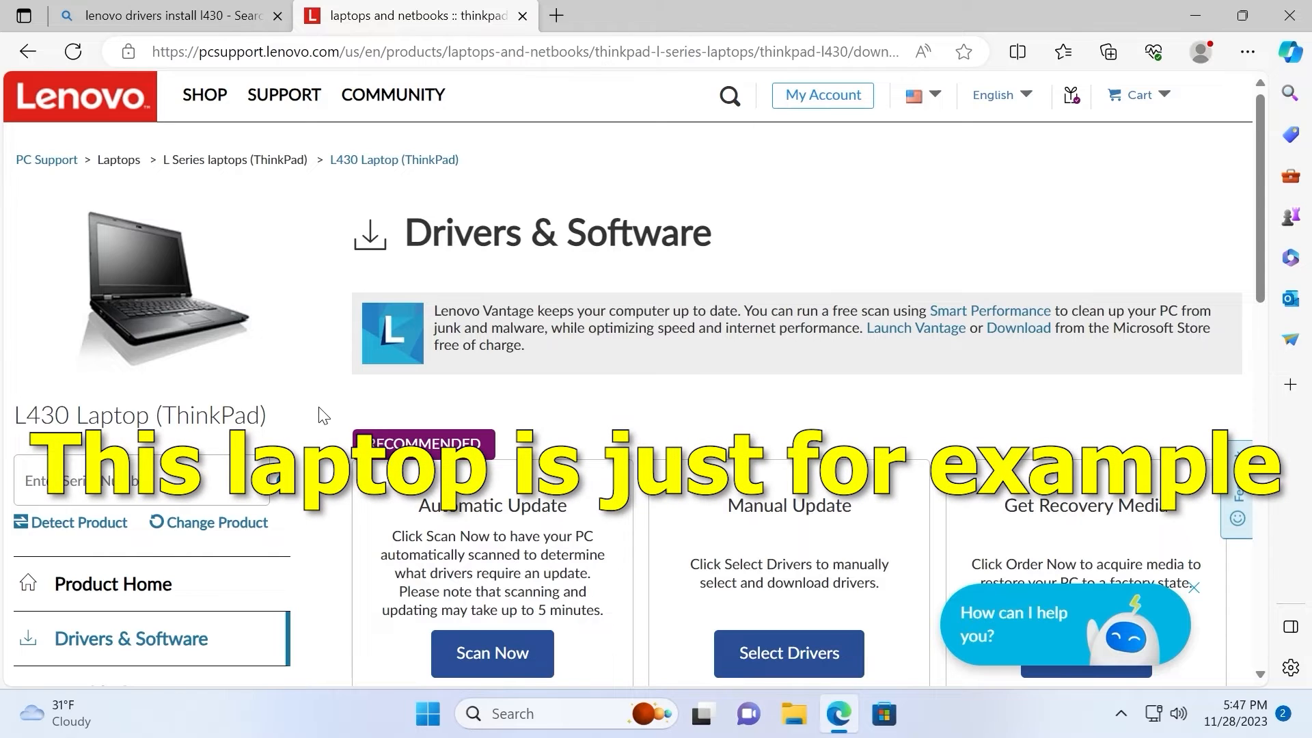
mouse_move(14, 421)
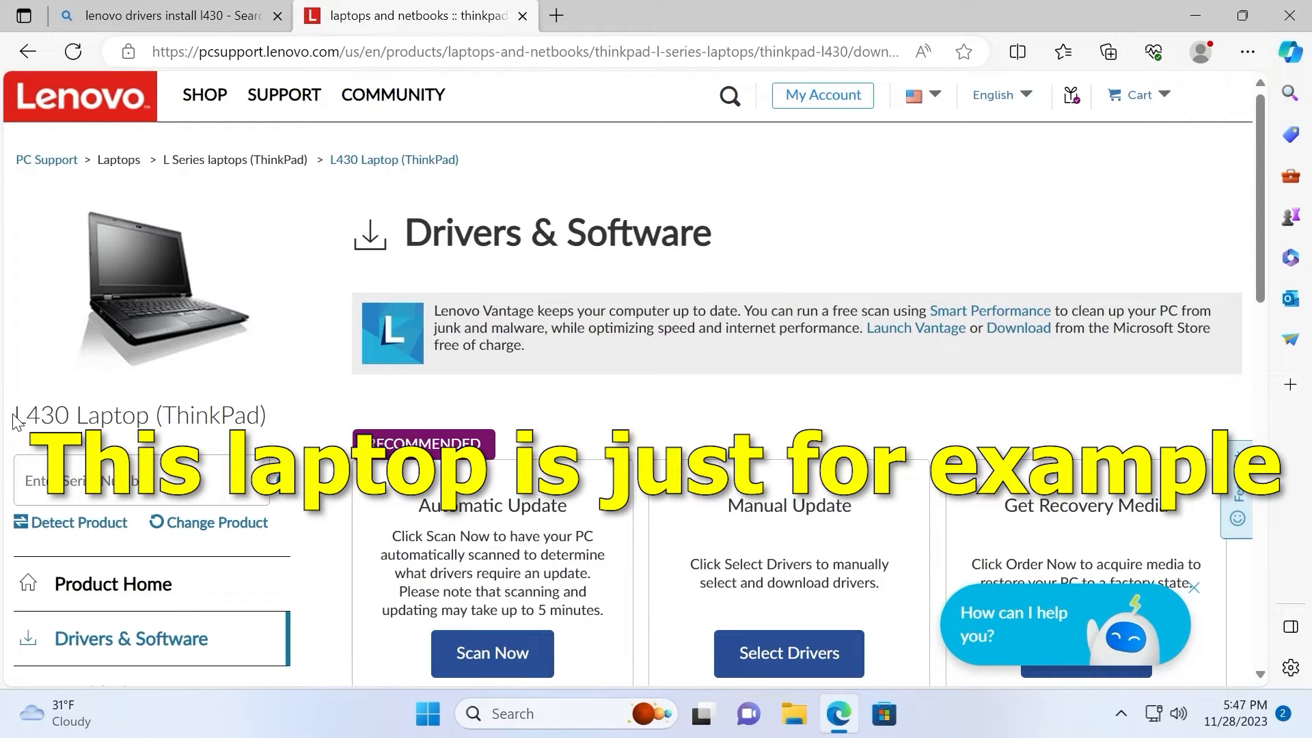